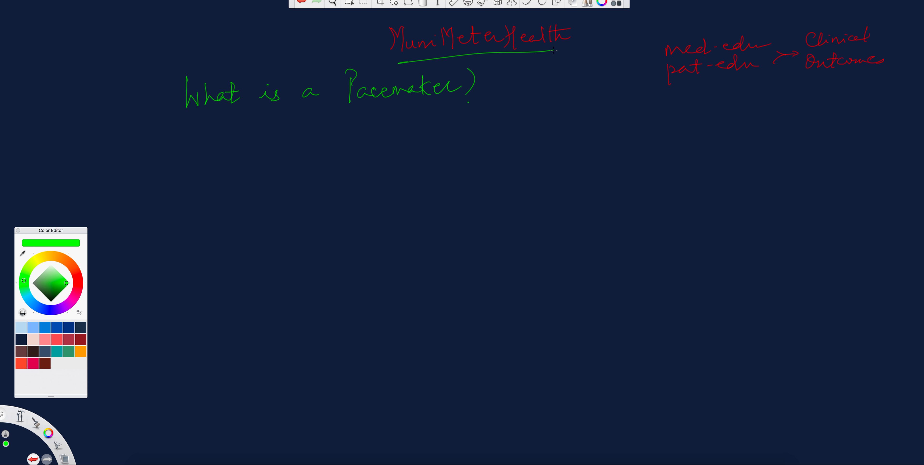
mouse_move(603, 47)
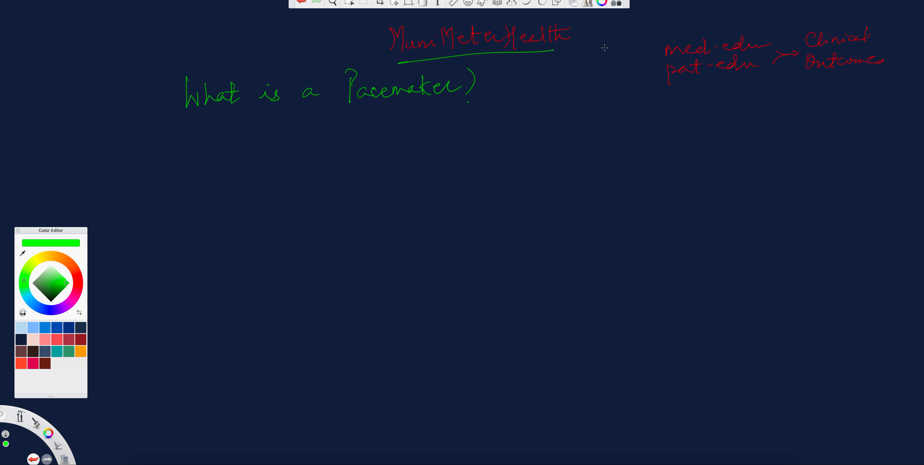
mouse_move(639, 50)
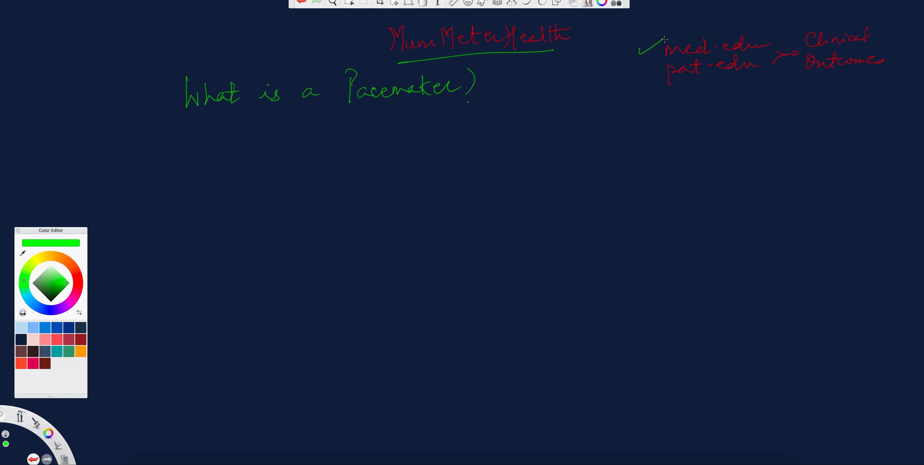
Add green checkmarks beside the red outcome notes med-edu, pat-edu and Clinical Outcomes
left_click_drag(641, 71, 661, 59)
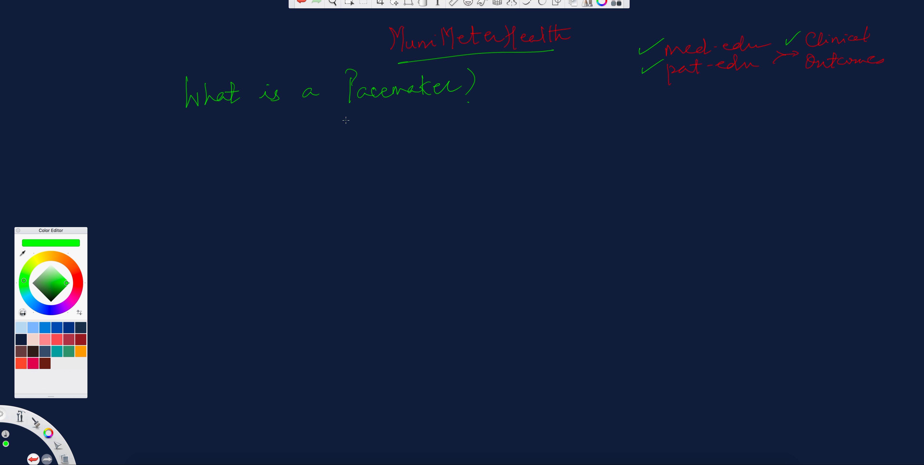
mouse_move(323, 116)
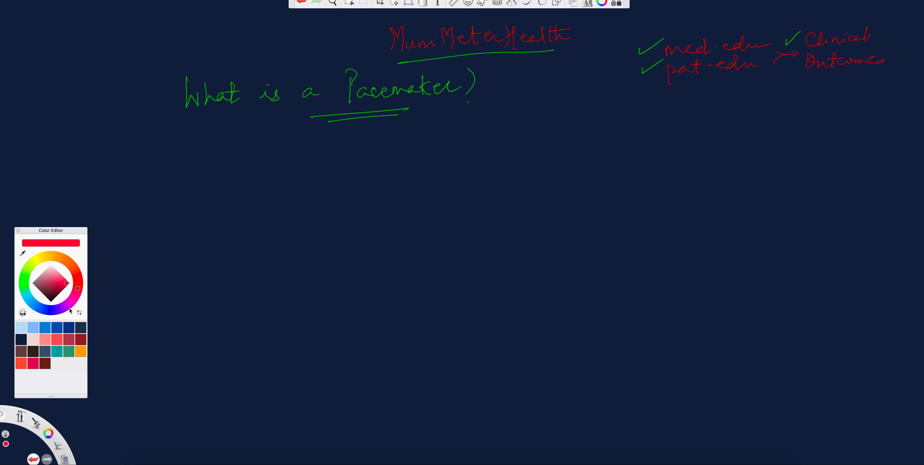
mouse_move(81, 326)
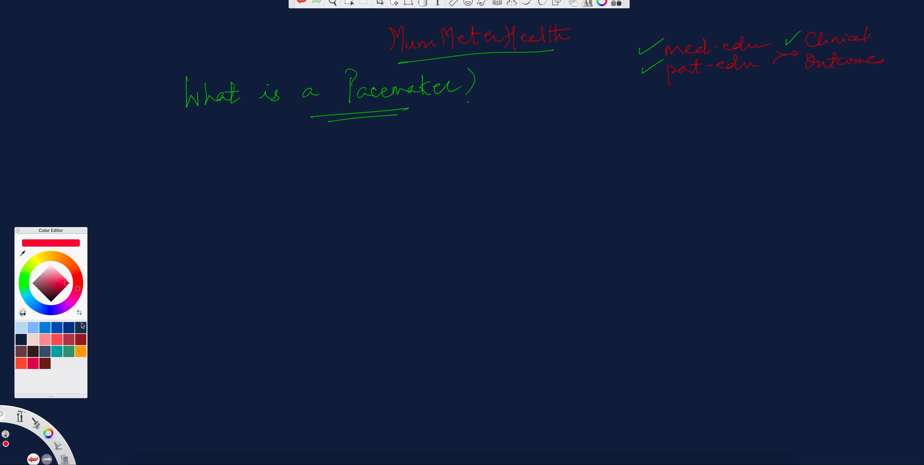
mouse_move(84, 331)
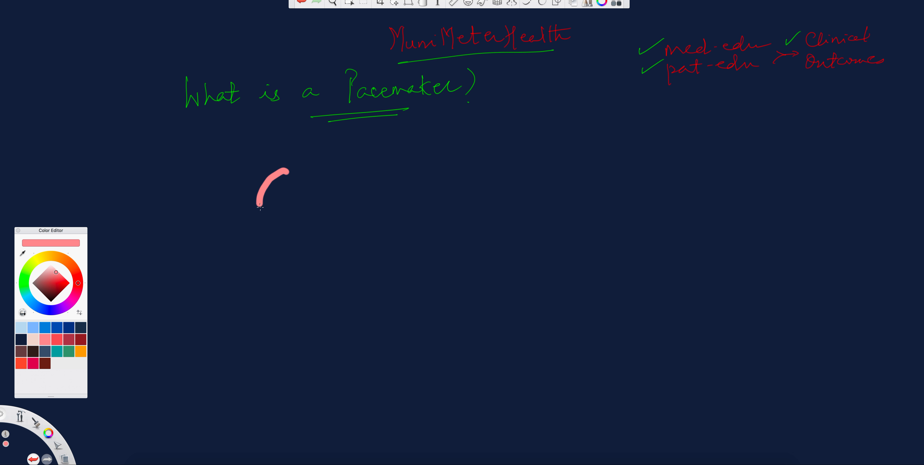
Sketch the pink heart outline: left side, lower curve, large right chamber and upper-chamber divider
left_click_drag(259, 206, 341, 311)
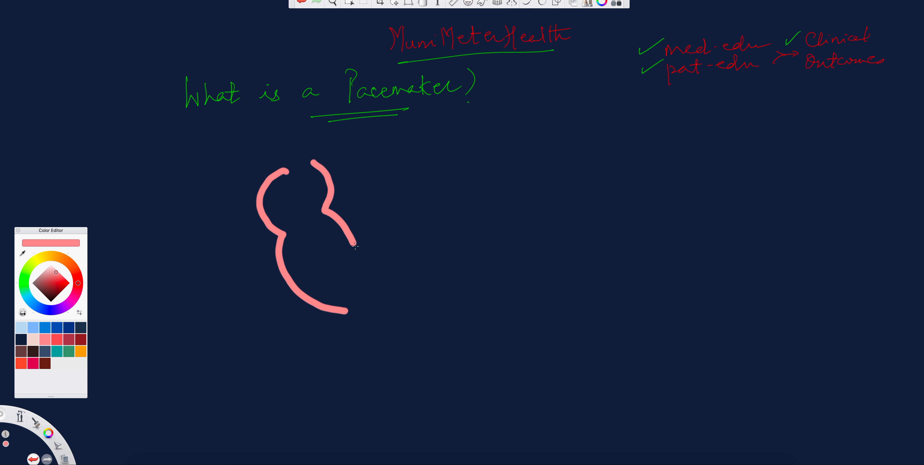
left_click_drag(353, 245, 338, 310)
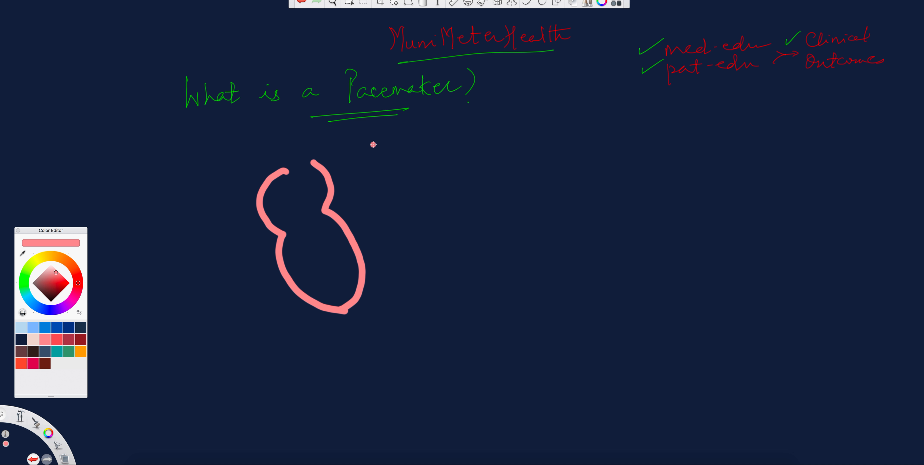
left_click_drag(373, 142, 417, 272)
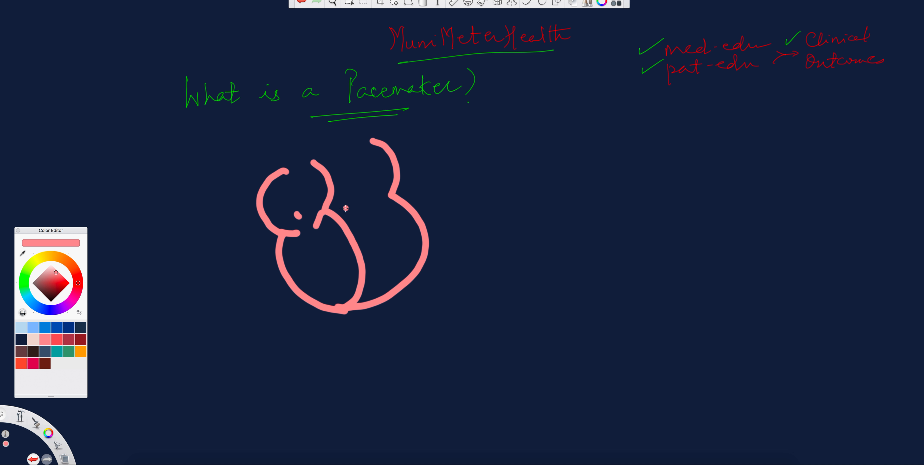
left_click_drag(332, 210, 362, 210)
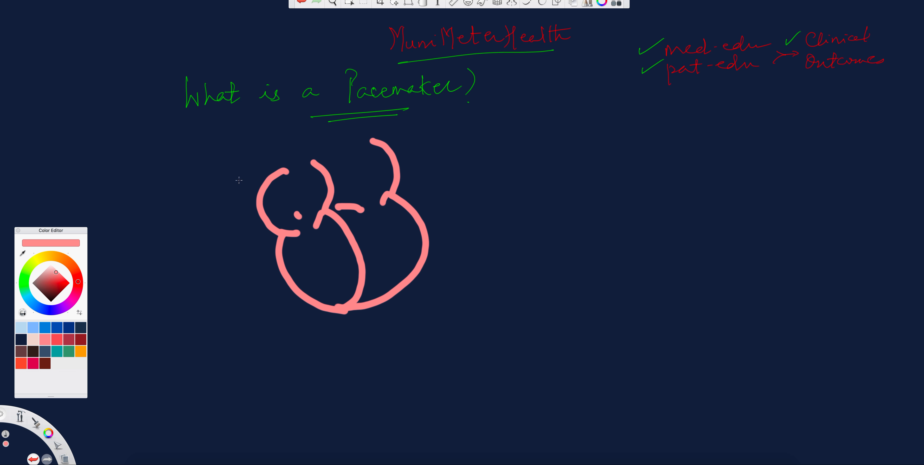
mouse_move(229, 184)
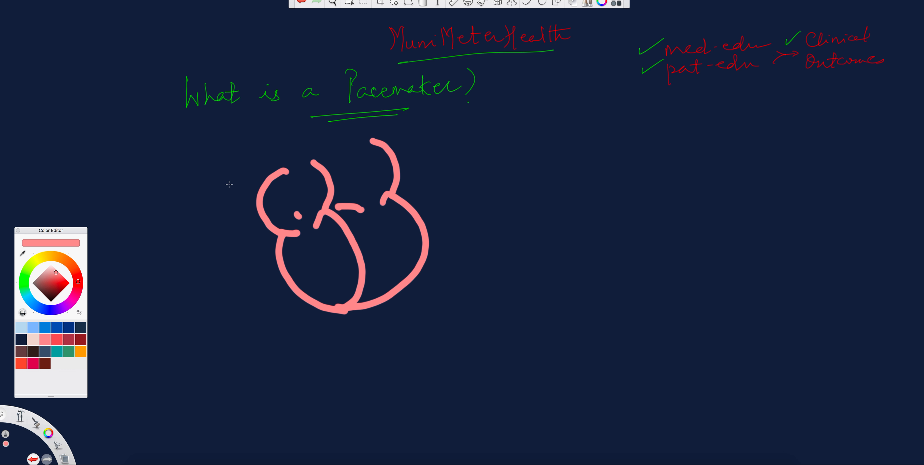
mouse_move(230, 179)
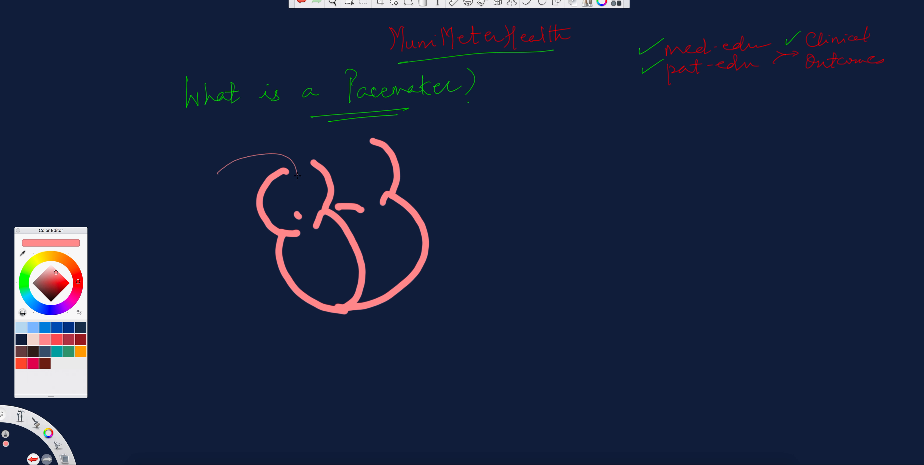
Draw the lead through RA past TV down to the RV tip with labels, then pick teal ink
left_click_drag(300, 170, 276, 198)
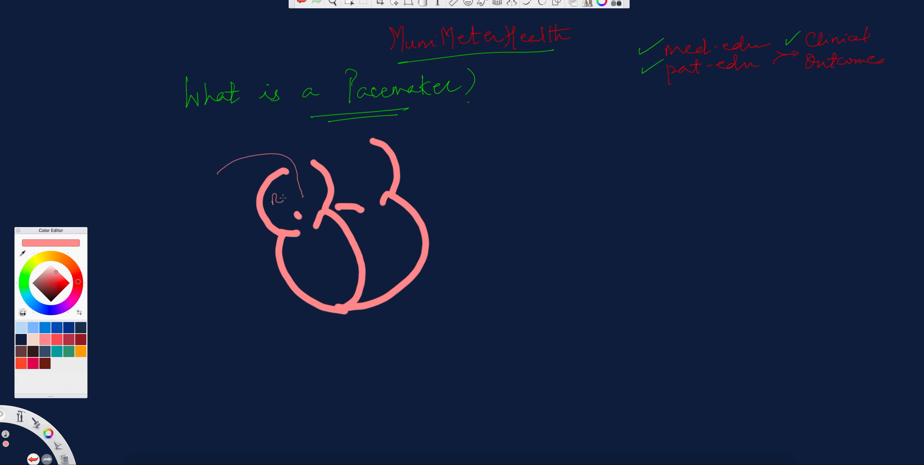
left_click_drag(302, 188, 305, 223)
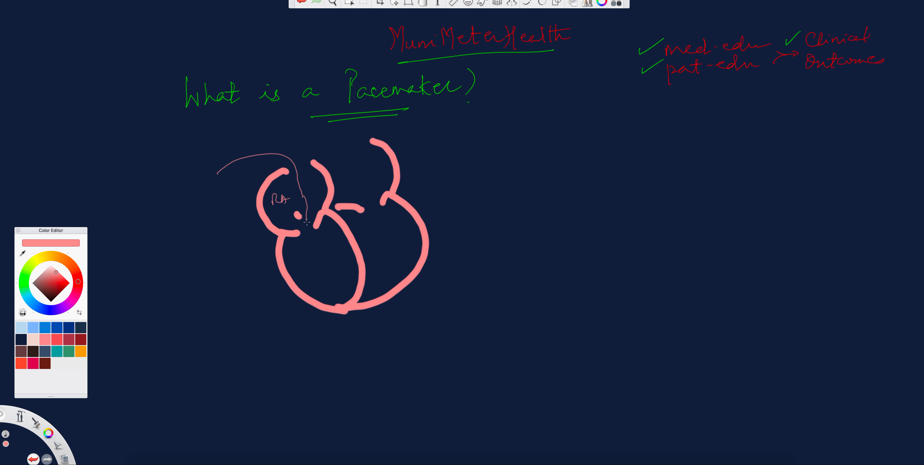
left_click_drag(242, 245, 306, 230)
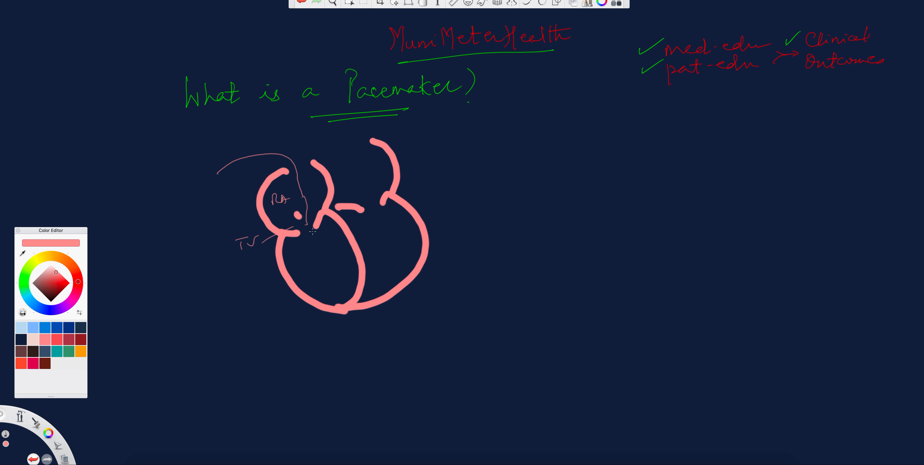
left_click_drag(307, 225, 297, 266)
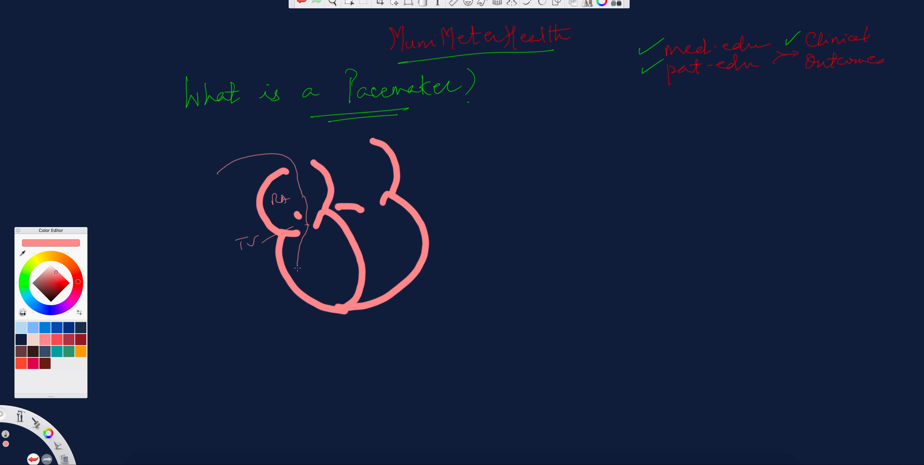
left_click_drag(297, 266, 343, 294)
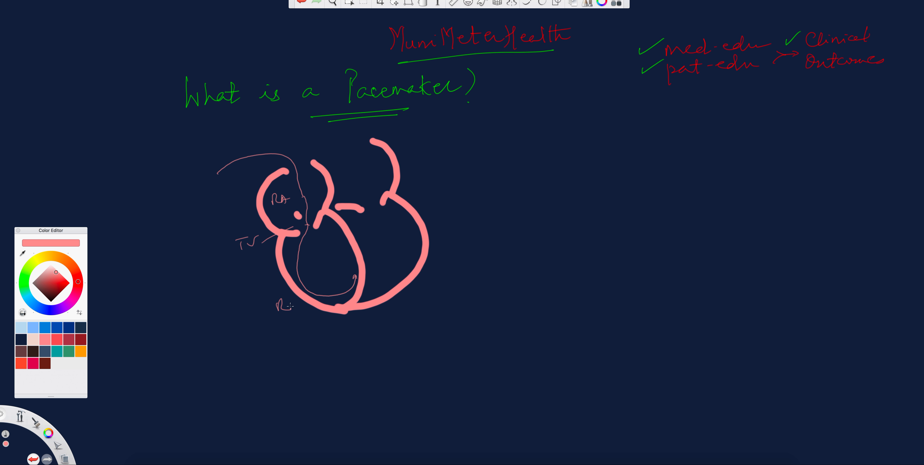
left_click(52, 286)
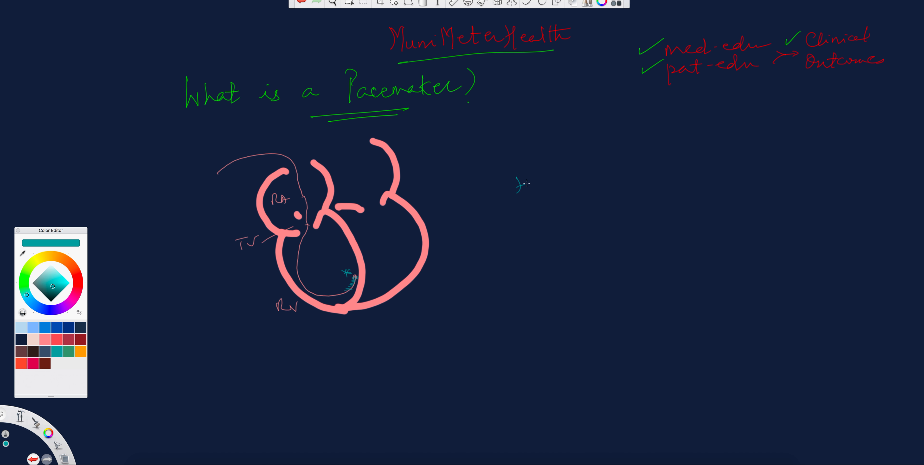
Handwrite the teal notes 'HR < 60 ✓' and '60–80/min' beside the heart
left_click_drag(519, 186, 595, 186)
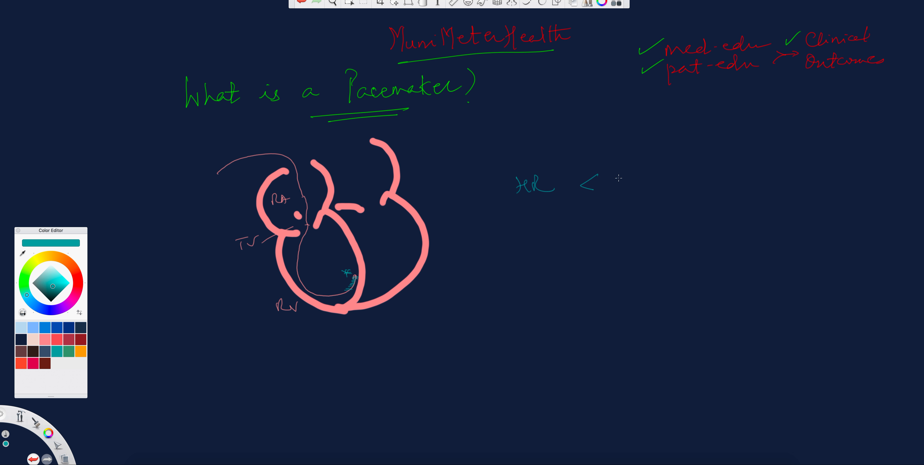
left_click_drag(616, 183, 677, 159)
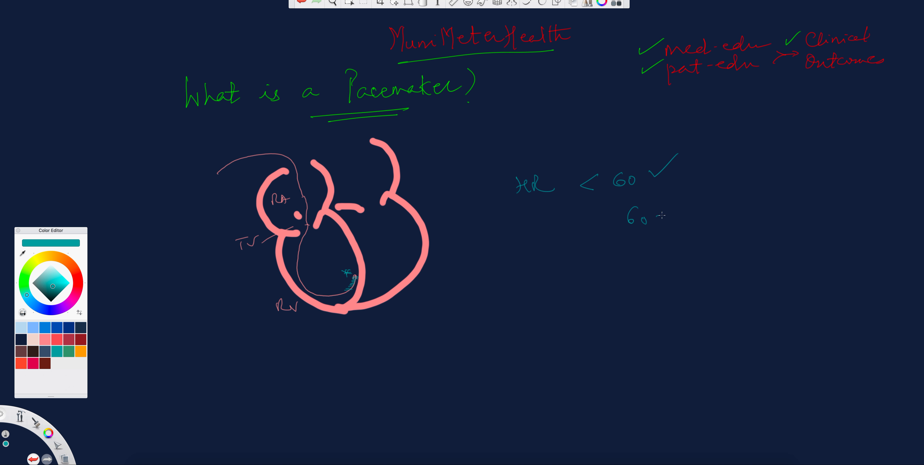
left_click_drag(648, 215, 736, 221)
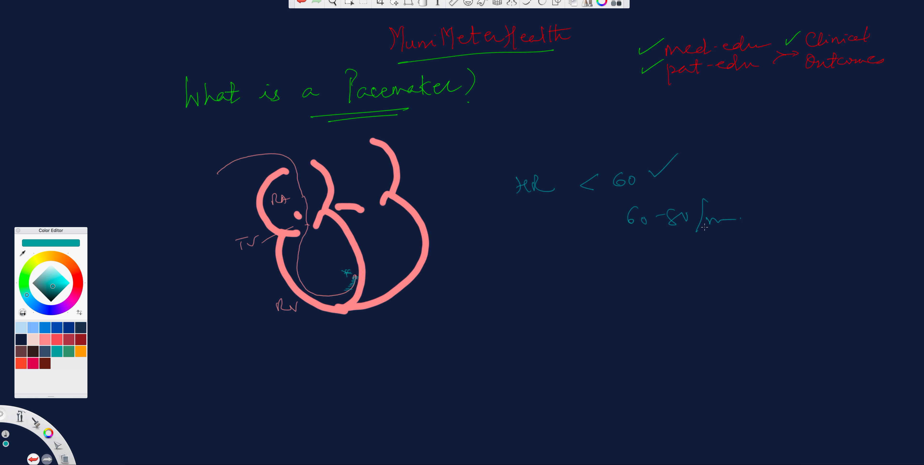
mouse_move(672, 251)
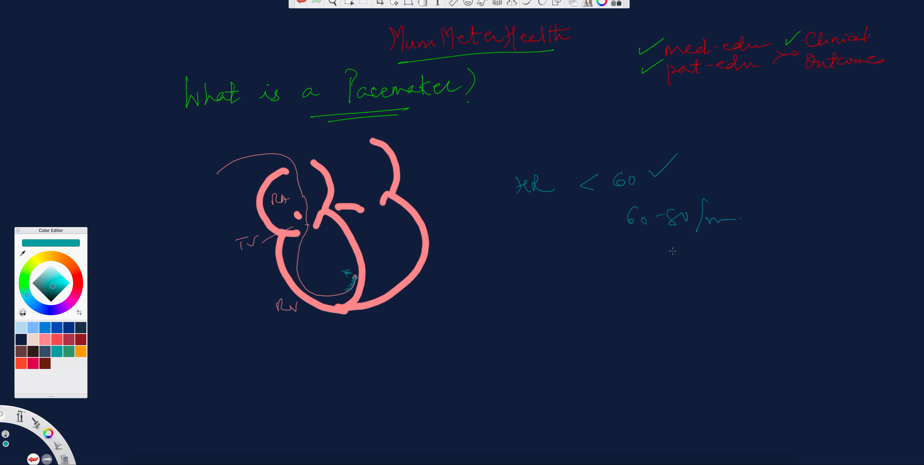
mouse_move(506, 219)
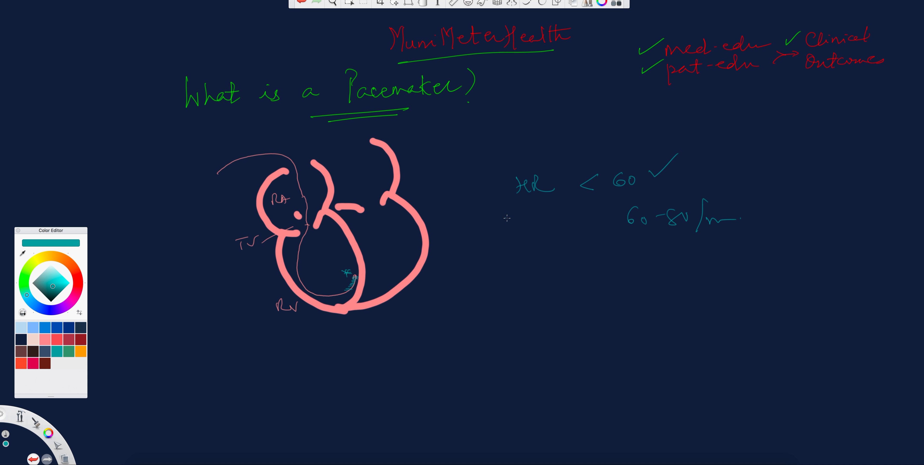
mouse_move(302, 192)
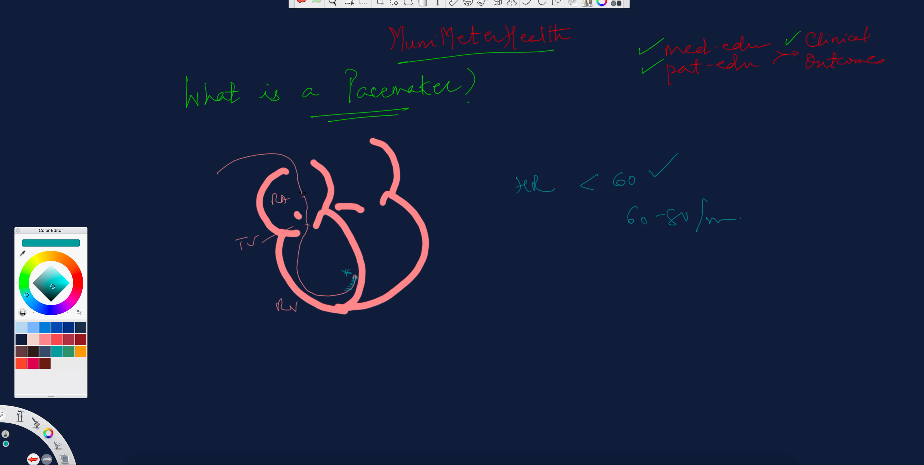
mouse_move(544, 259)
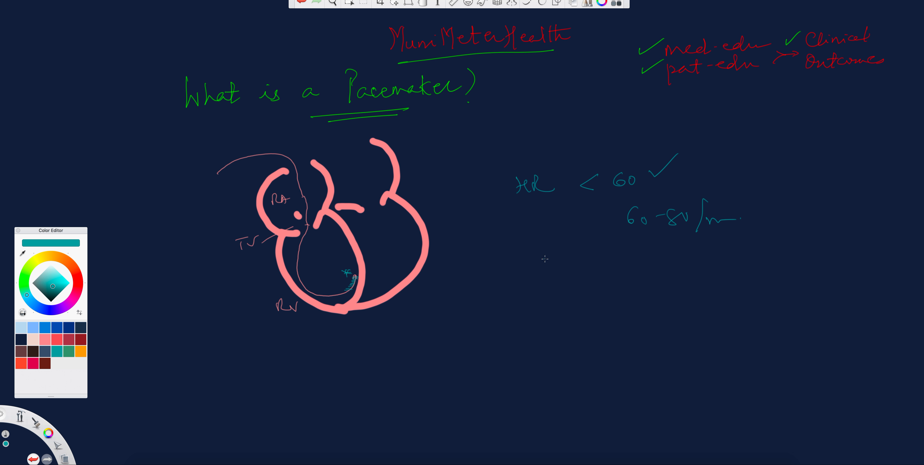
mouse_move(635, 186)
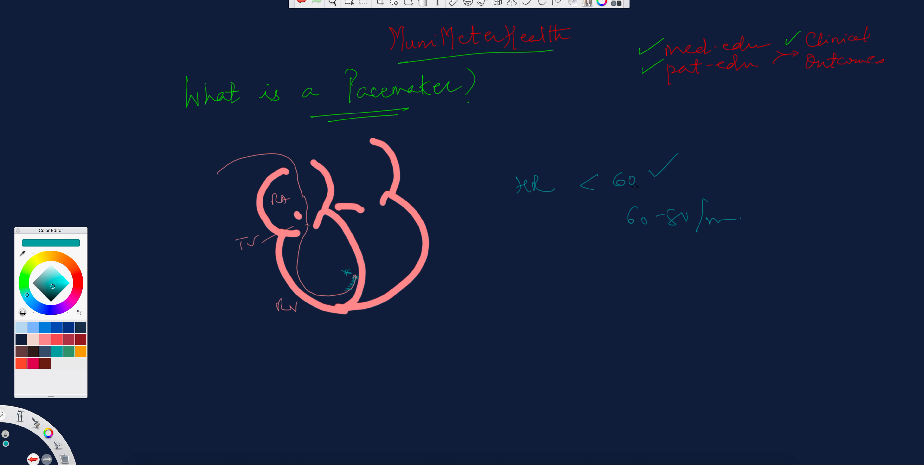
Write 'Heart block' below the heart-rate notes
left_click_drag(536, 271, 548, 286)
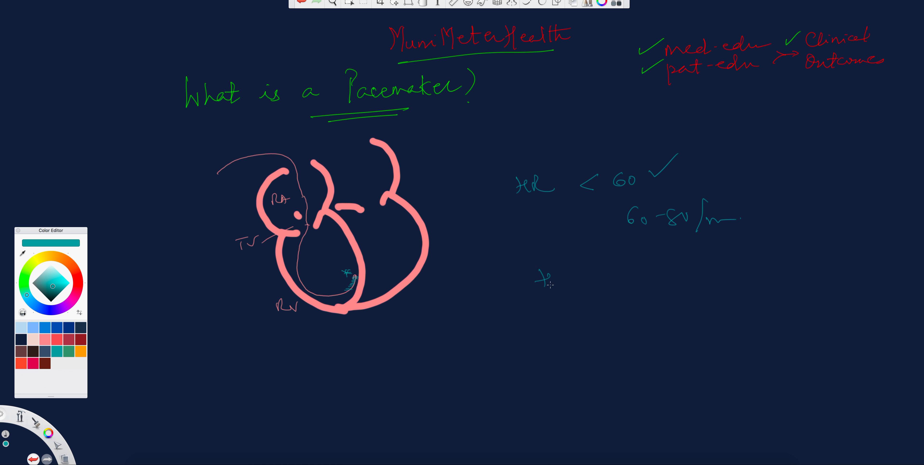
left_click_drag(542, 280, 619, 279)
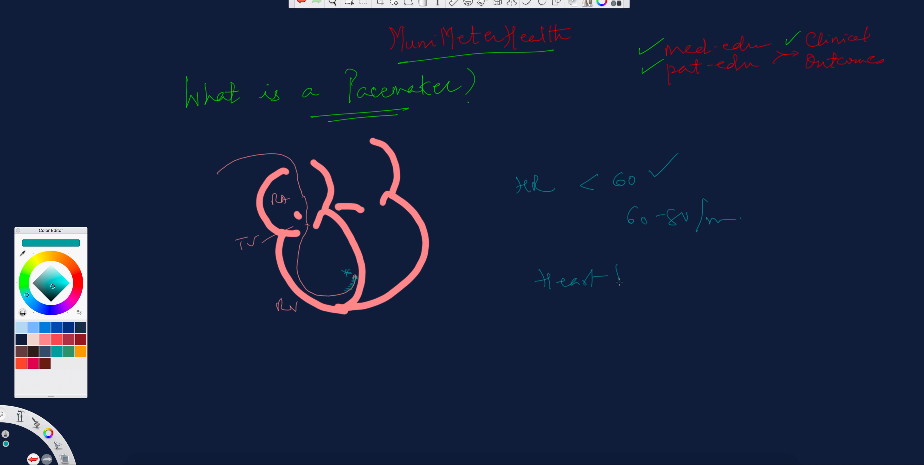
left_click_drag(618, 279, 680, 276)
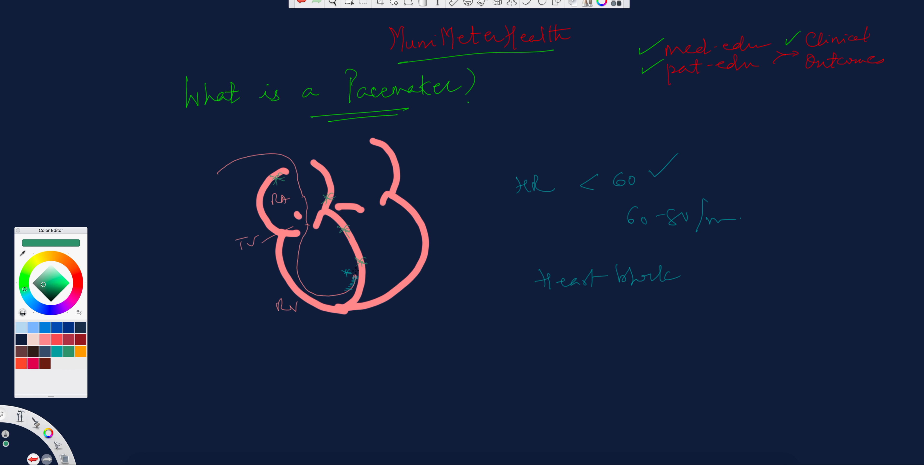
Mark a conduction node on the heart and note the >120–150 range
left_click_drag(272, 178, 324, 194)
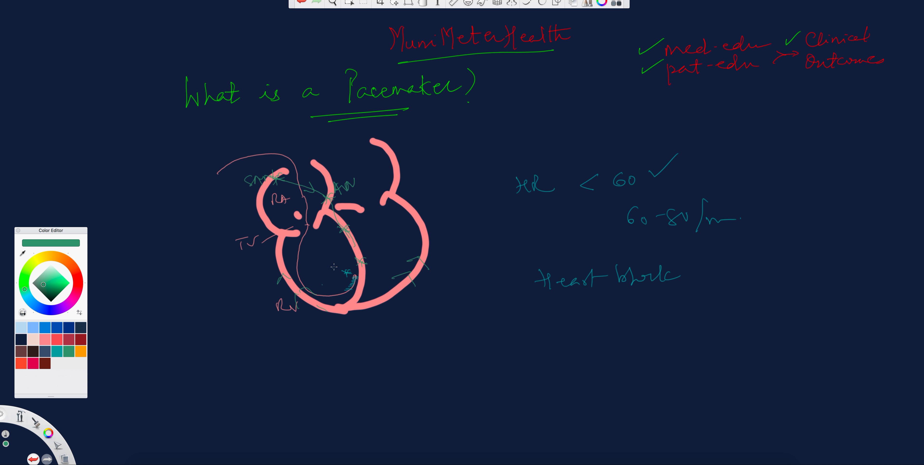
mouse_move(358, 234)
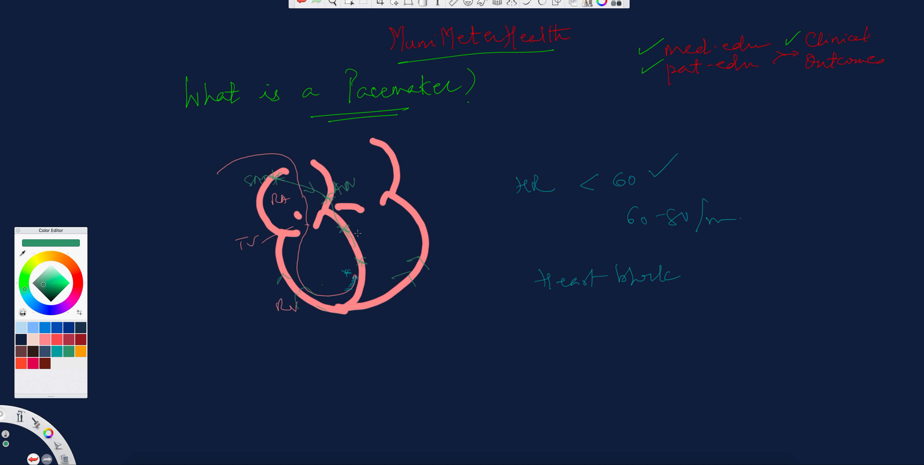
mouse_move(643, 255)
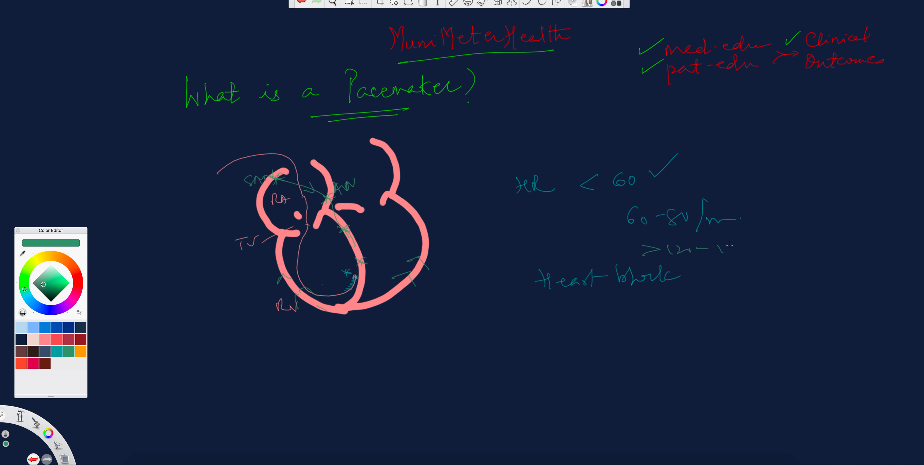
type("15v.")
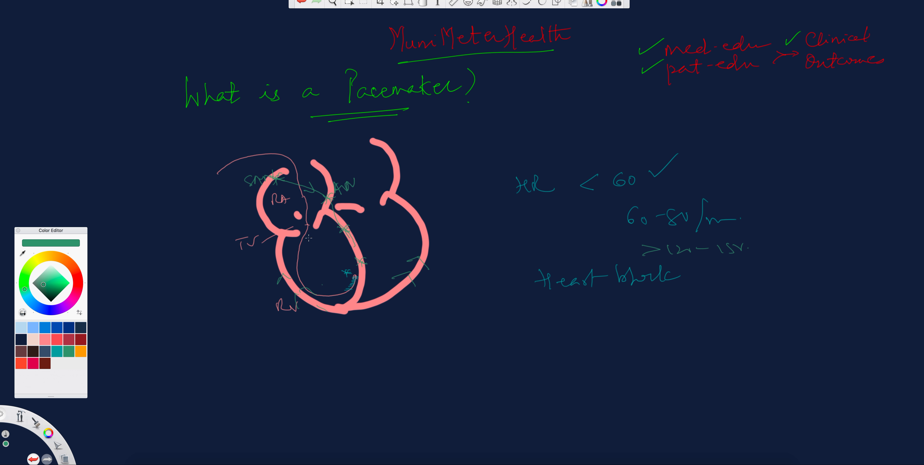
mouse_move(305, 183)
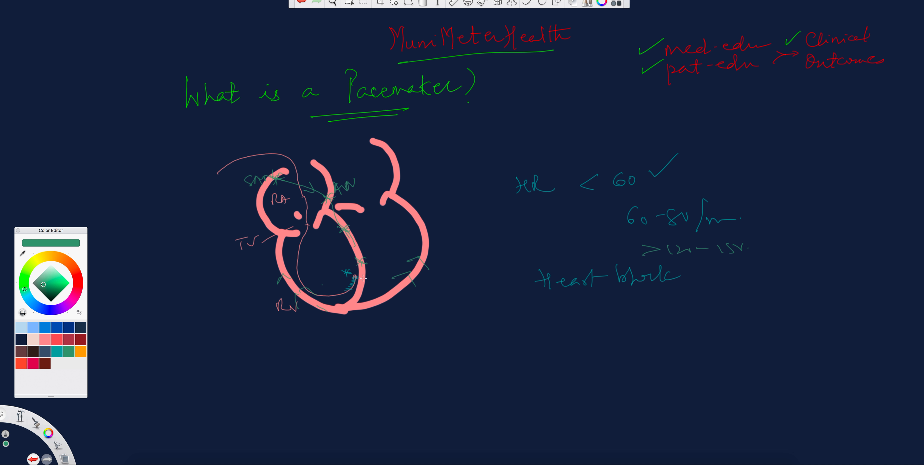
mouse_move(454, 300)
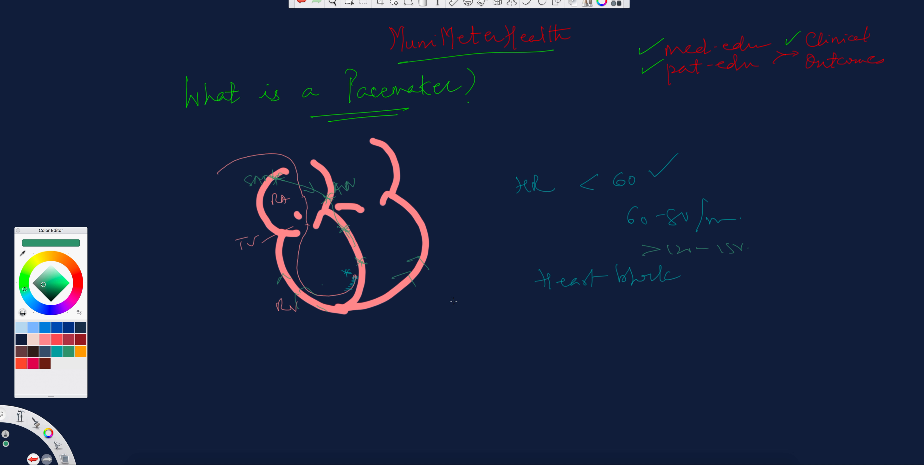
mouse_move(372, 249)
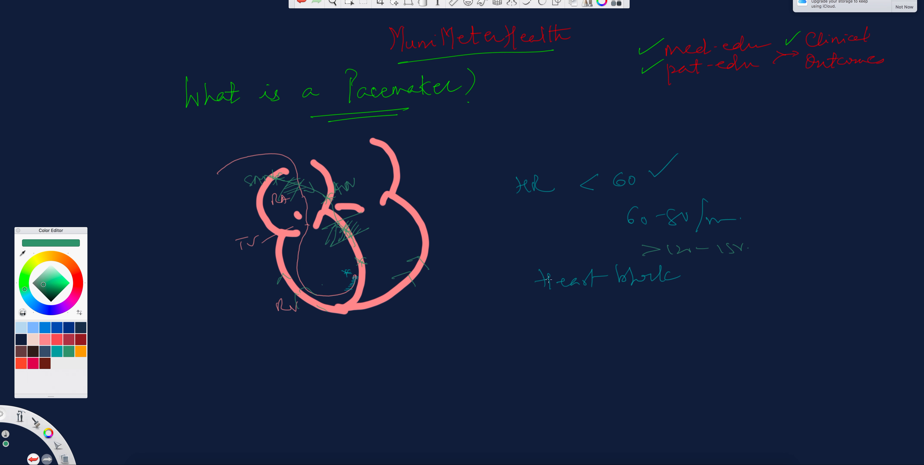
Tick Heart block, add a ticked 'Arr' item below it, and extend the brace down the checklist
left_click_drag(525, 279, 557, 309)
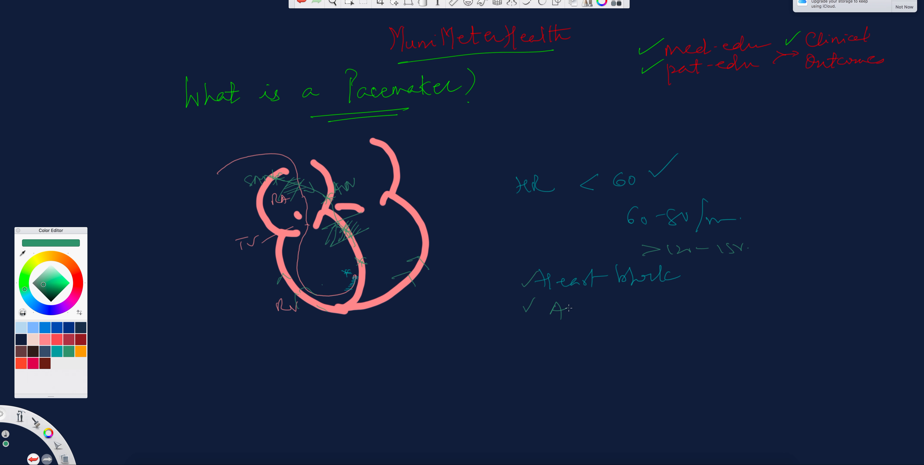
left_click_drag(501, 180, 501, 271)
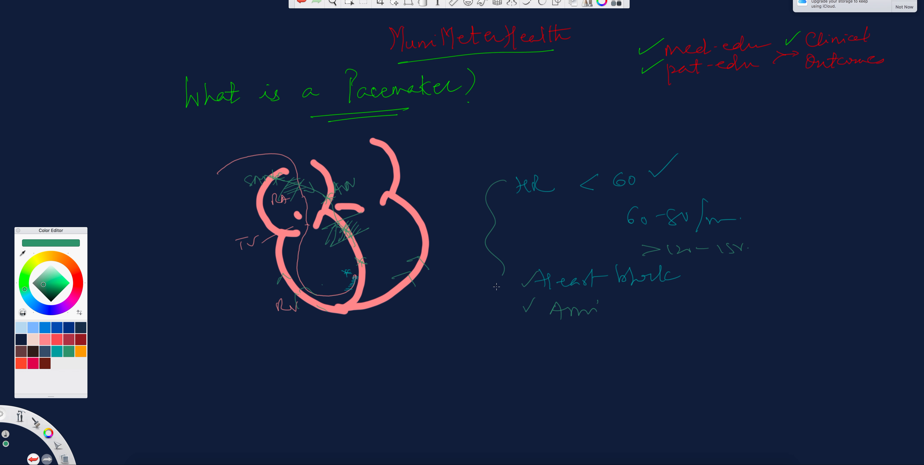
left_click_drag(497, 287, 510, 342)
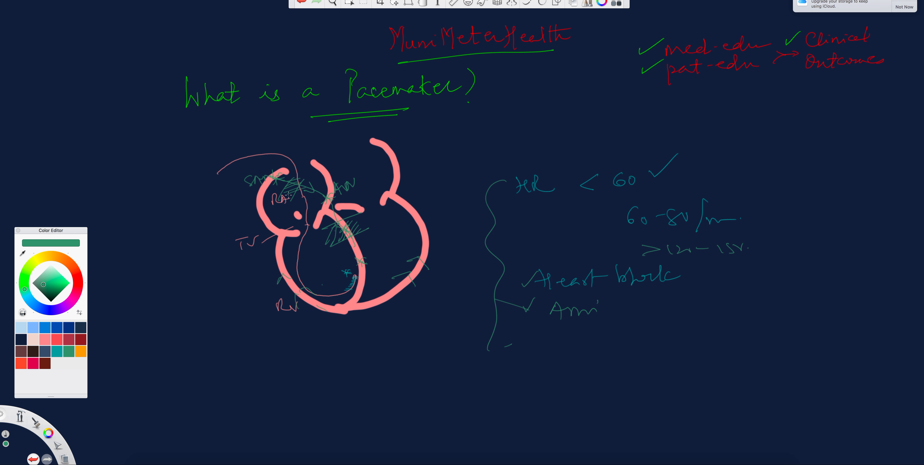
mouse_move(240, 191)
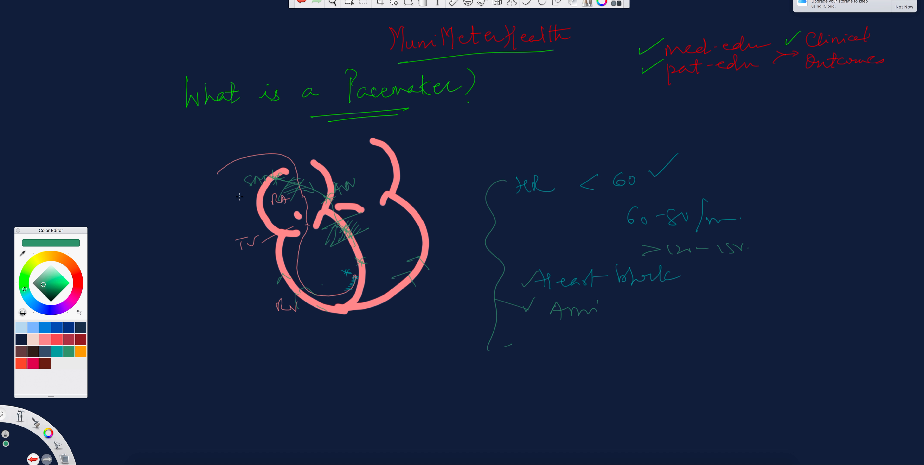
mouse_move(237, 199)
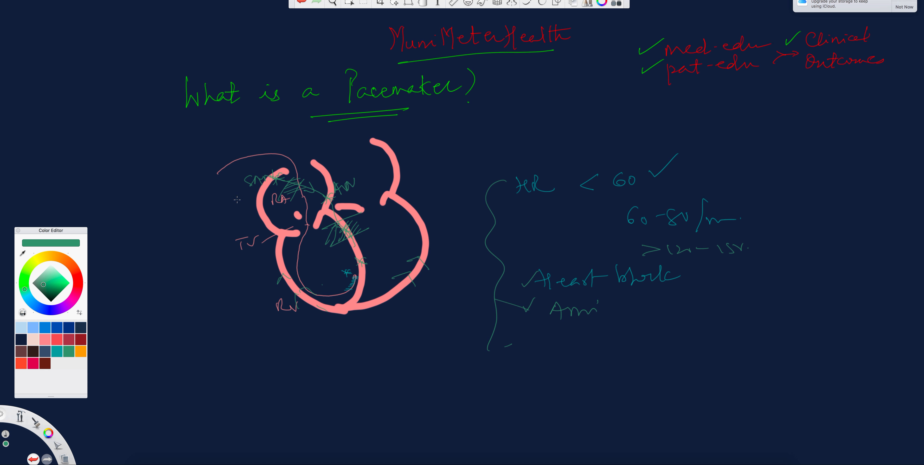
mouse_move(233, 205)
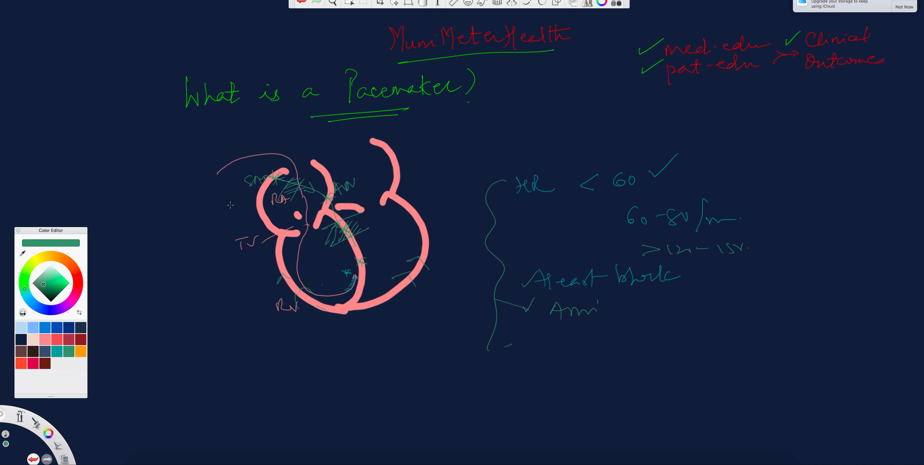
mouse_move(223, 214)
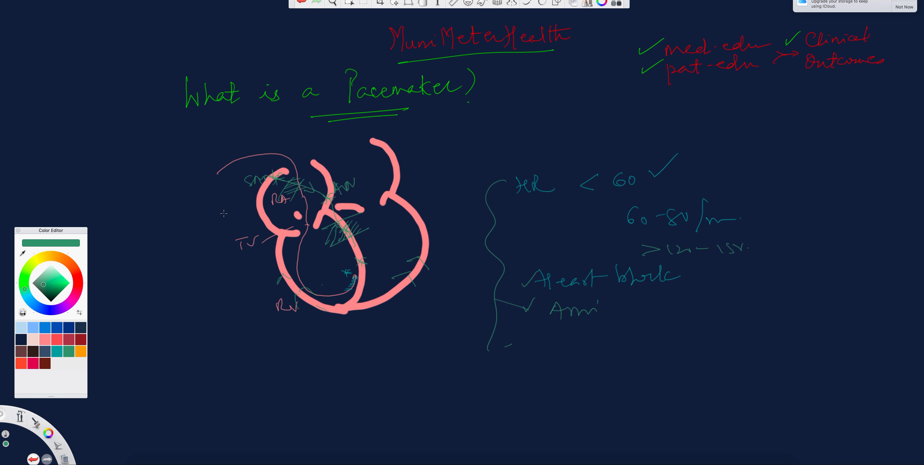
mouse_move(218, 224)
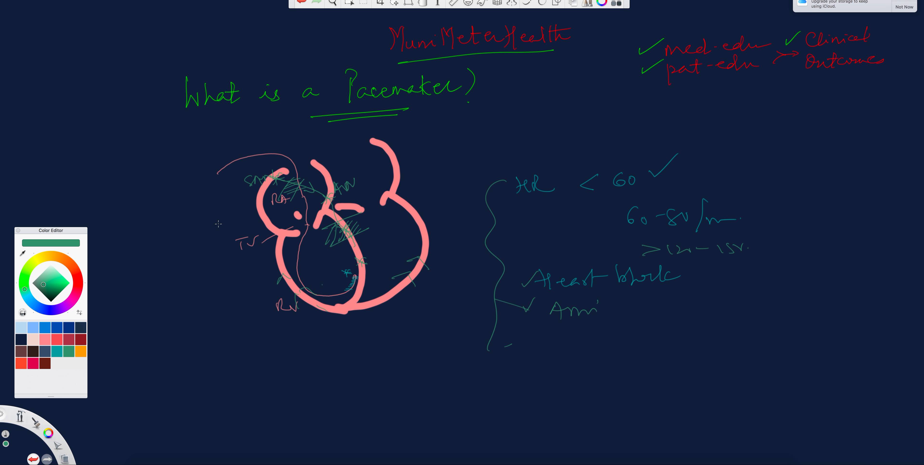
mouse_move(215, 232)
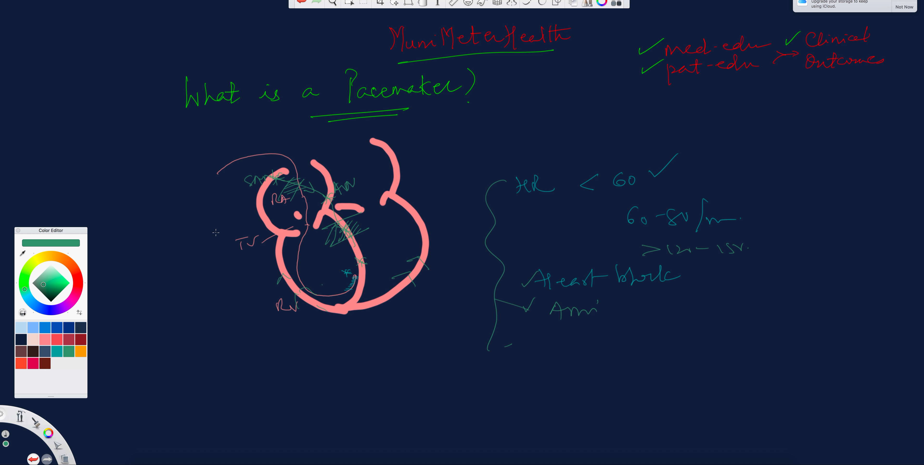
mouse_move(204, 237)
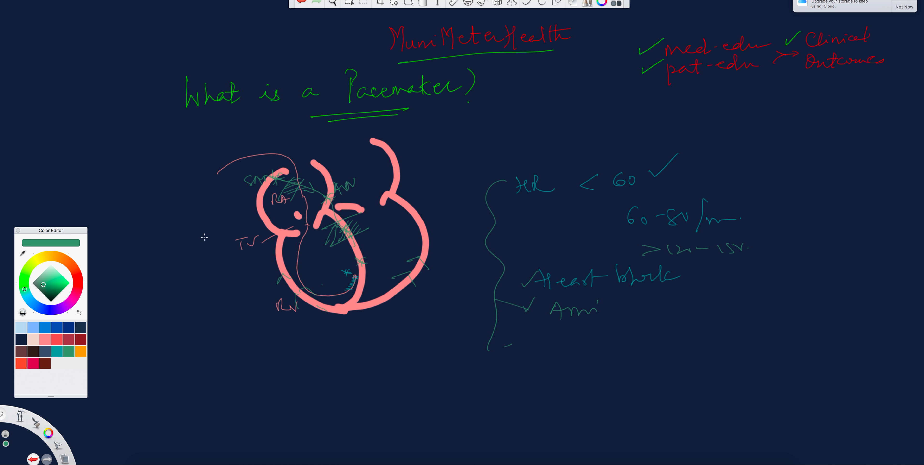
mouse_move(202, 241)
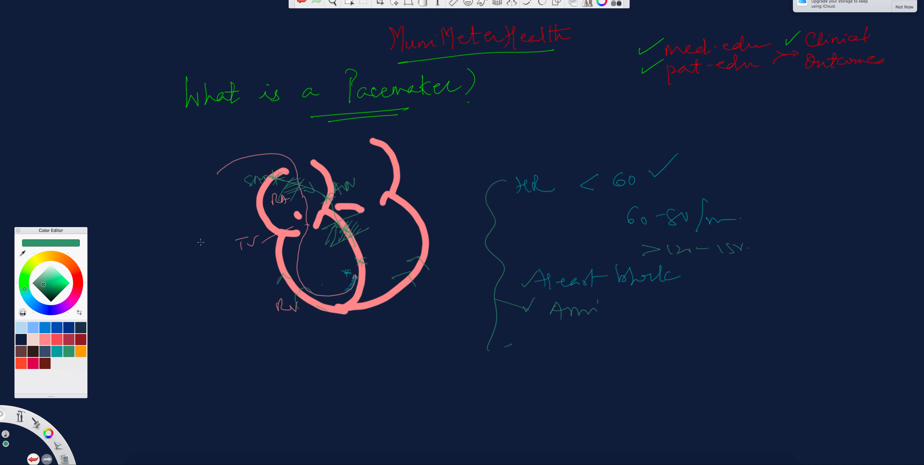
mouse_move(203, 245)
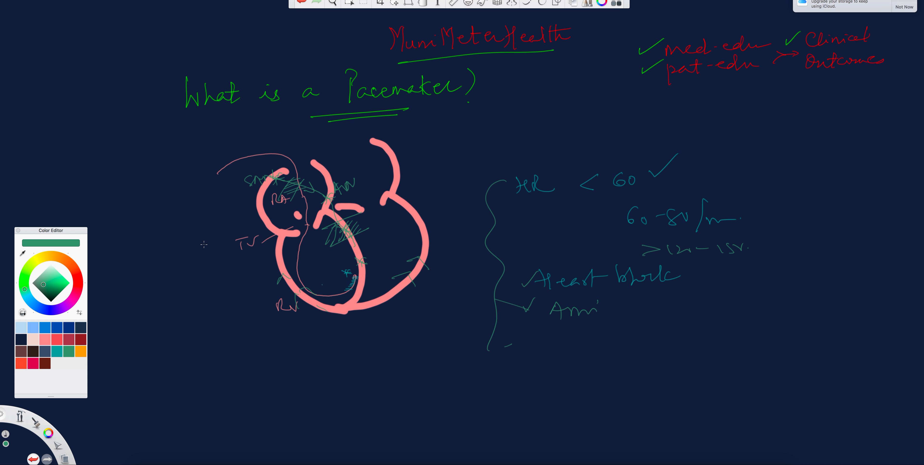
mouse_move(195, 219)
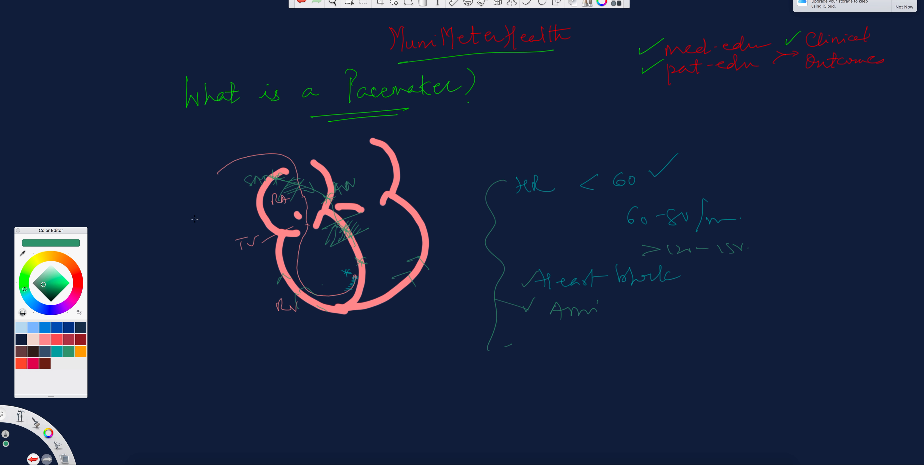
mouse_move(198, 218)
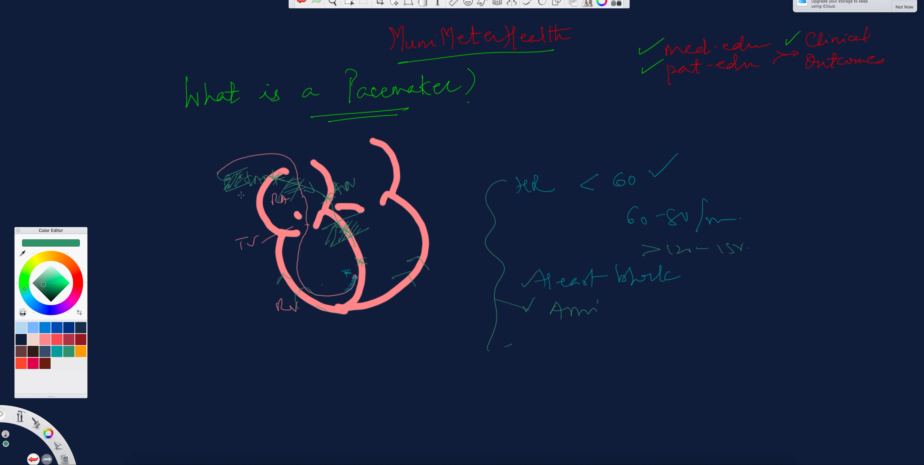
mouse_move(238, 205)
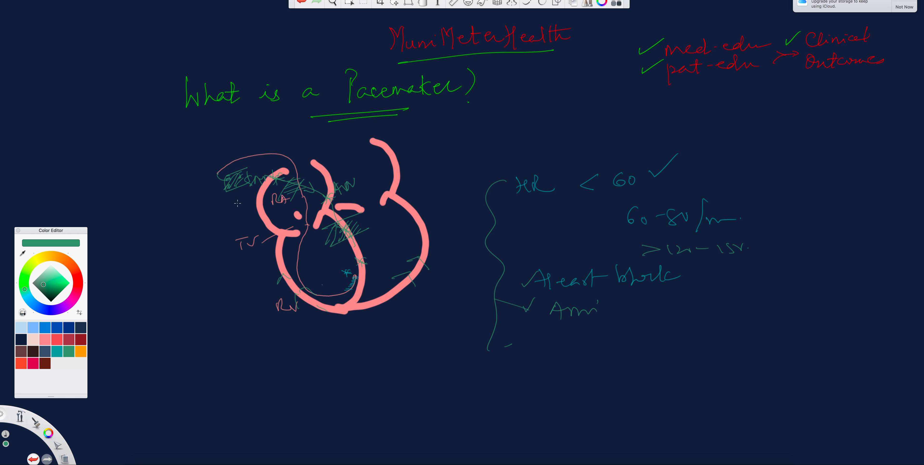
mouse_move(231, 217)
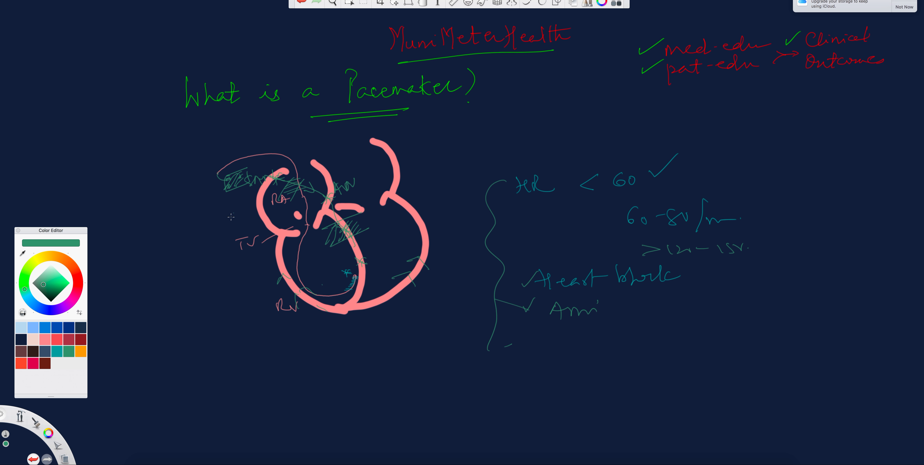
mouse_move(332, 276)
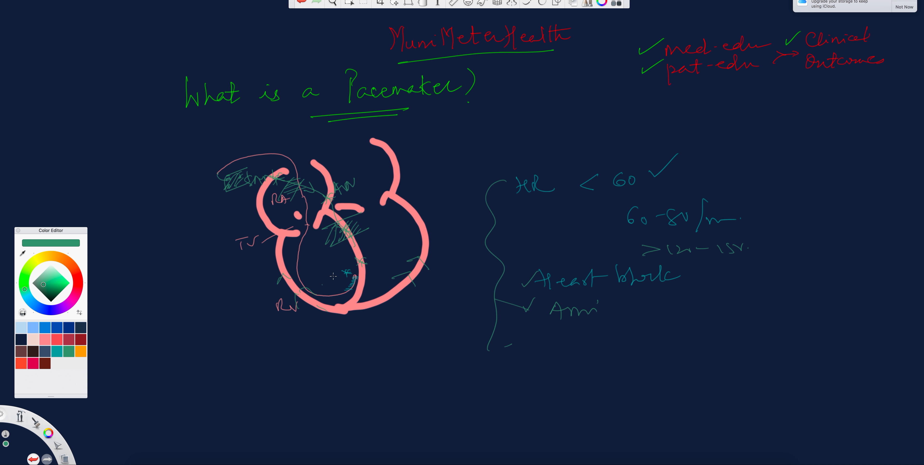
mouse_move(328, 285)
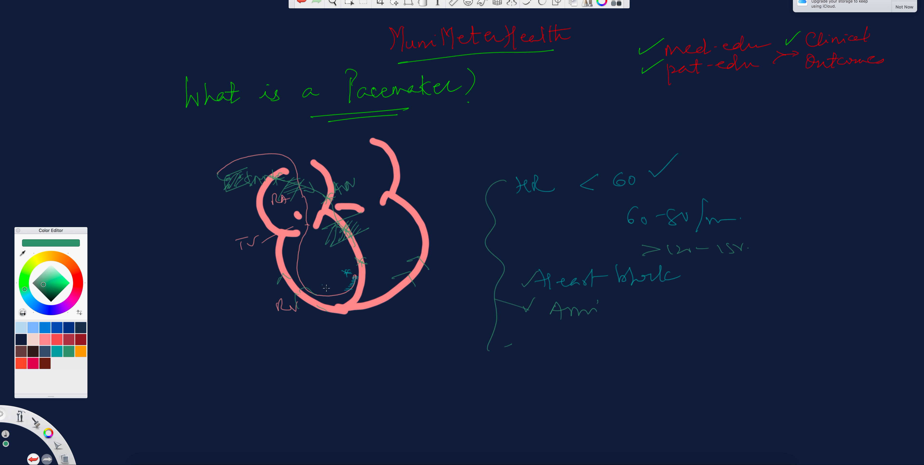
mouse_move(328, 288)
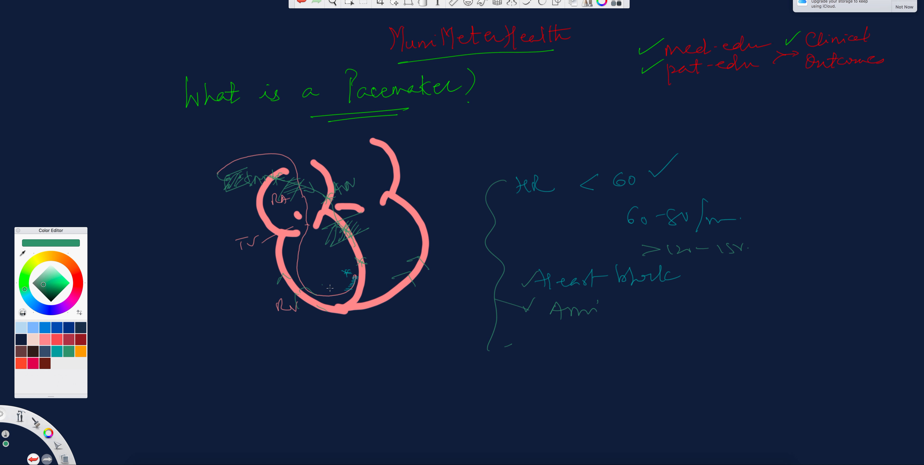
mouse_move(340, 283)
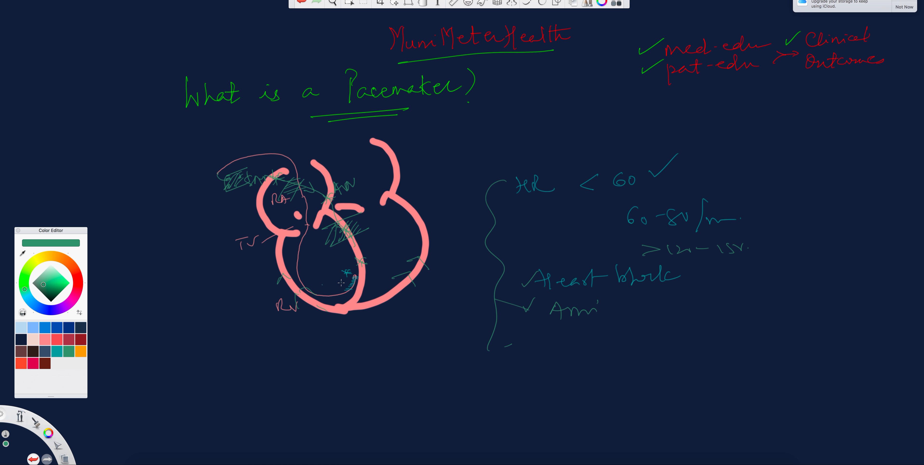
mouse_move(325, 234)
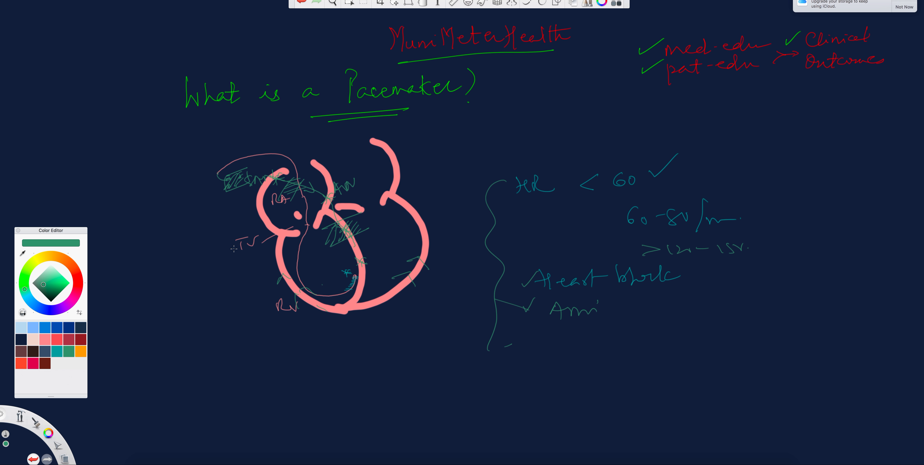
mouse_move(234, 249)
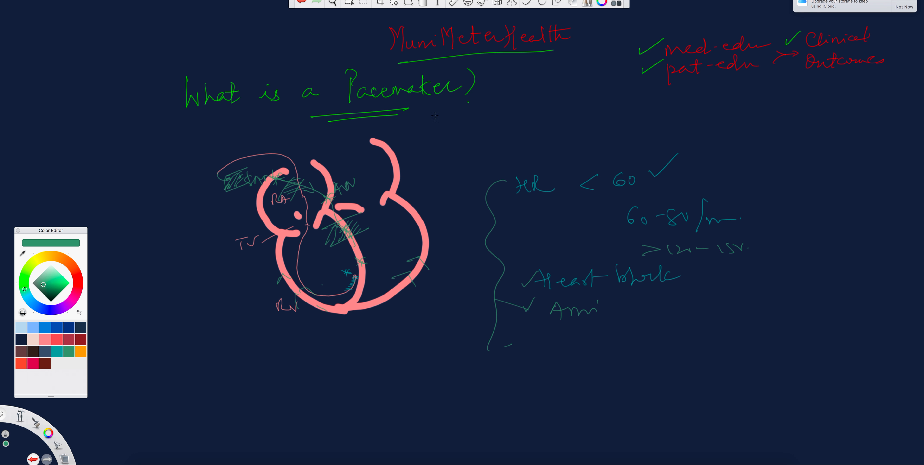
Tick 'What is a Pacemaker?', bracket the rate notes, change '< 60' to '≤ 60' and thicken the heading underline
left_click_drag(435, 115, 464, 98)
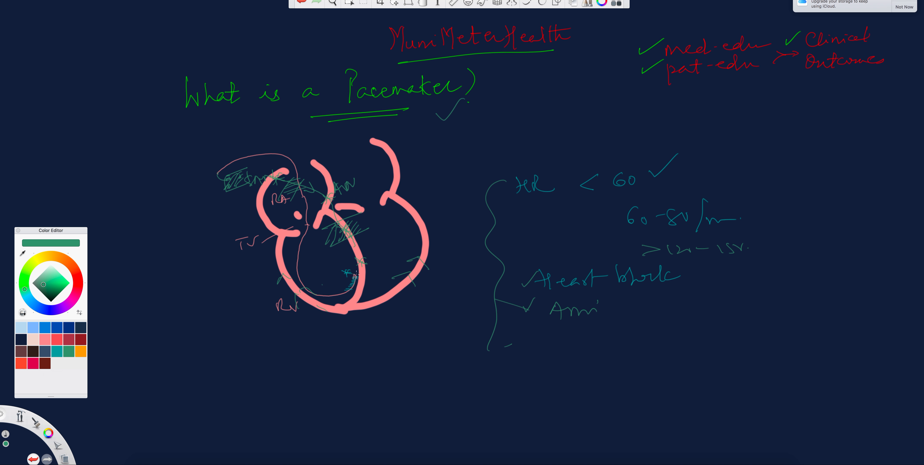
left_click_drag(492, 171, 483, 199)
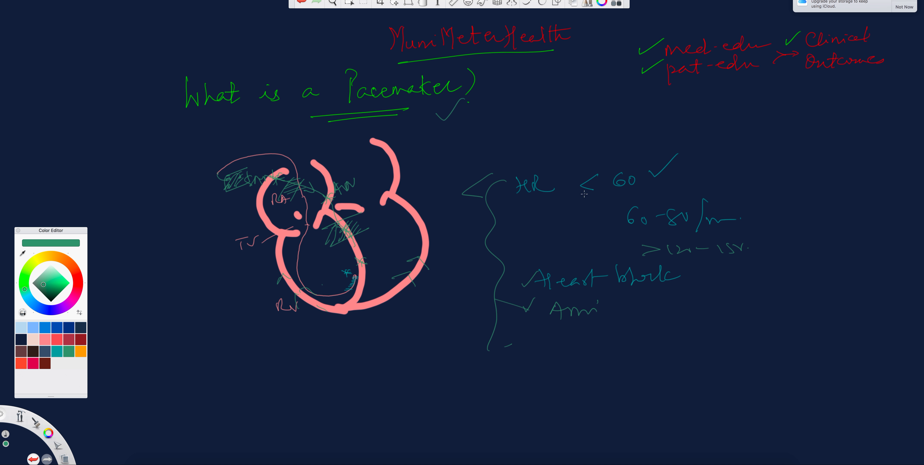
left_click_drag(580, 188, 613, 193)
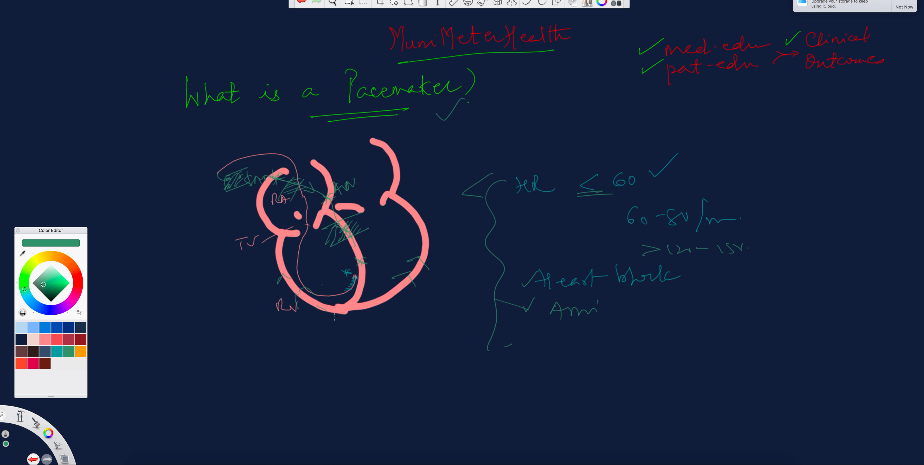
mouse_move(335, 316)
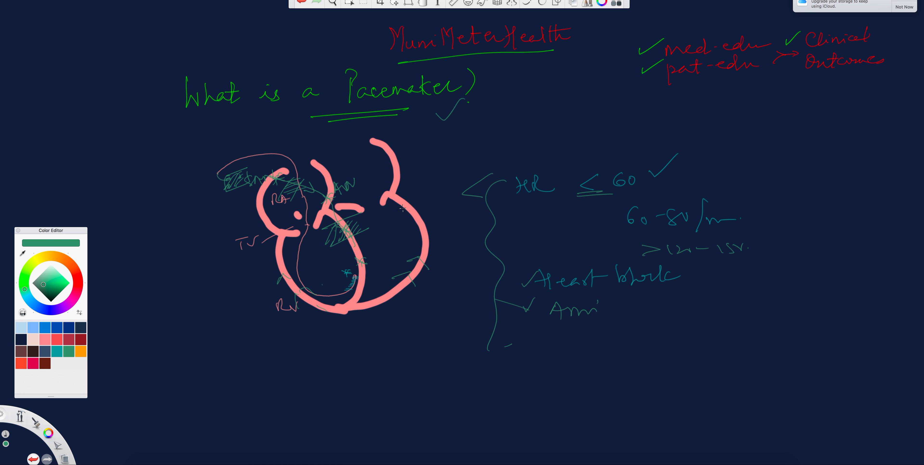
mouse_move(567, 206)
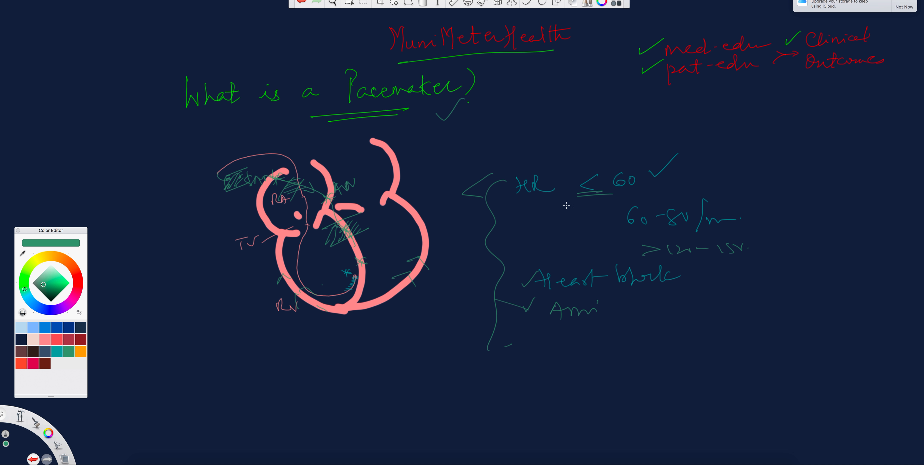
mouse_move(325, 289)
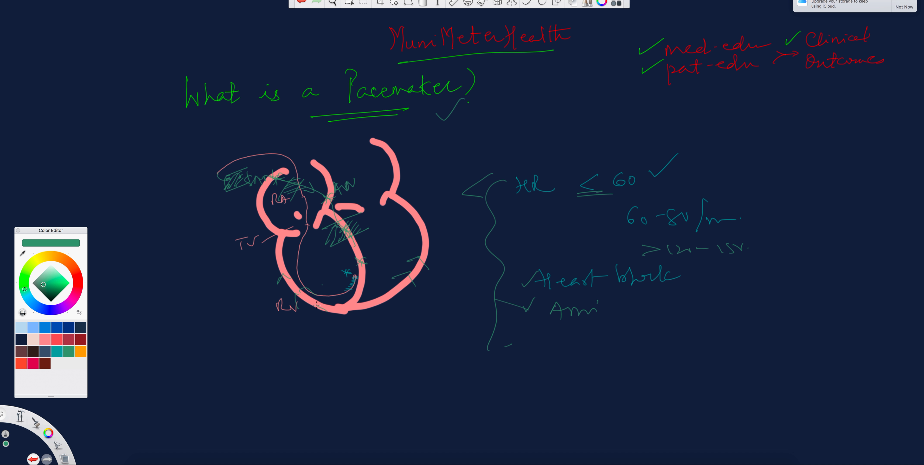
mouse_move(451, 236)
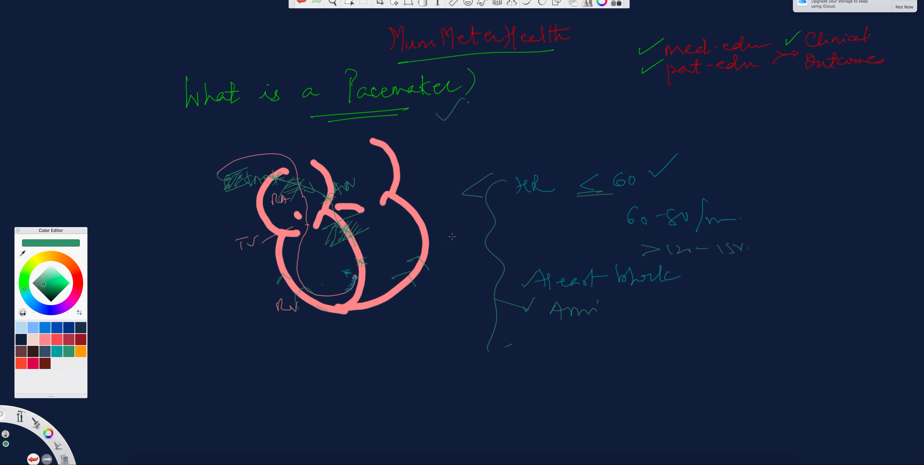
mouse_move(528, 58)
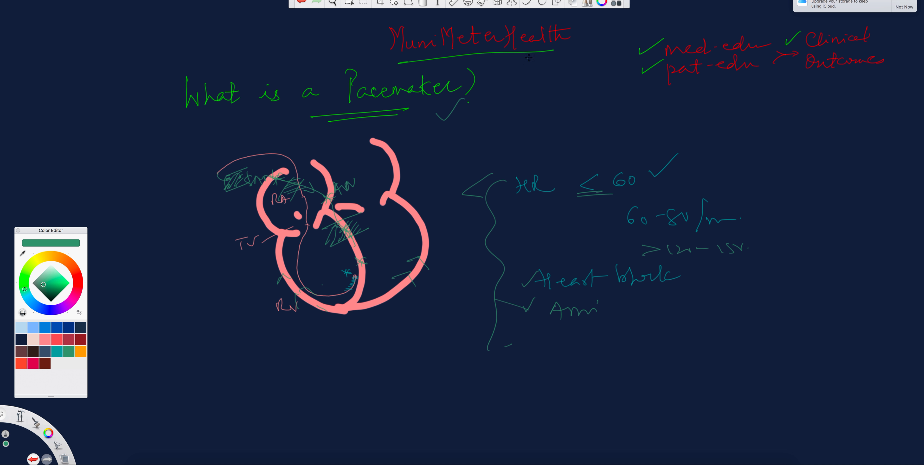
left_click_drag(503, 61, 548, 54)
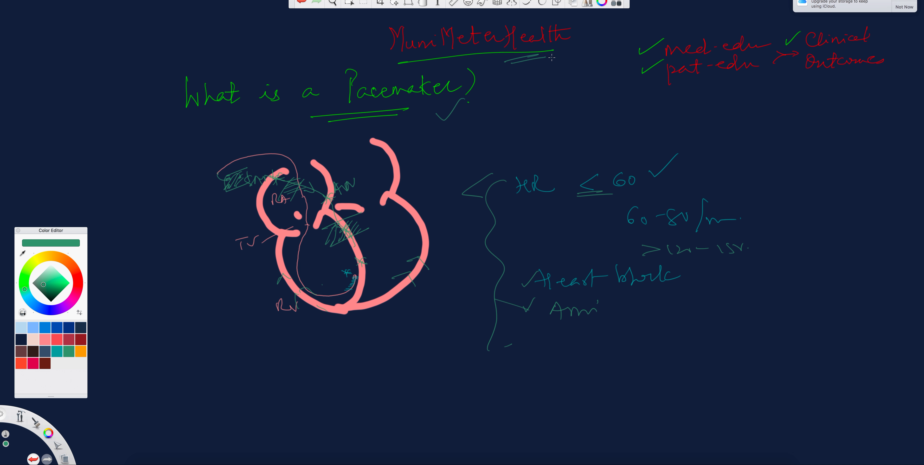